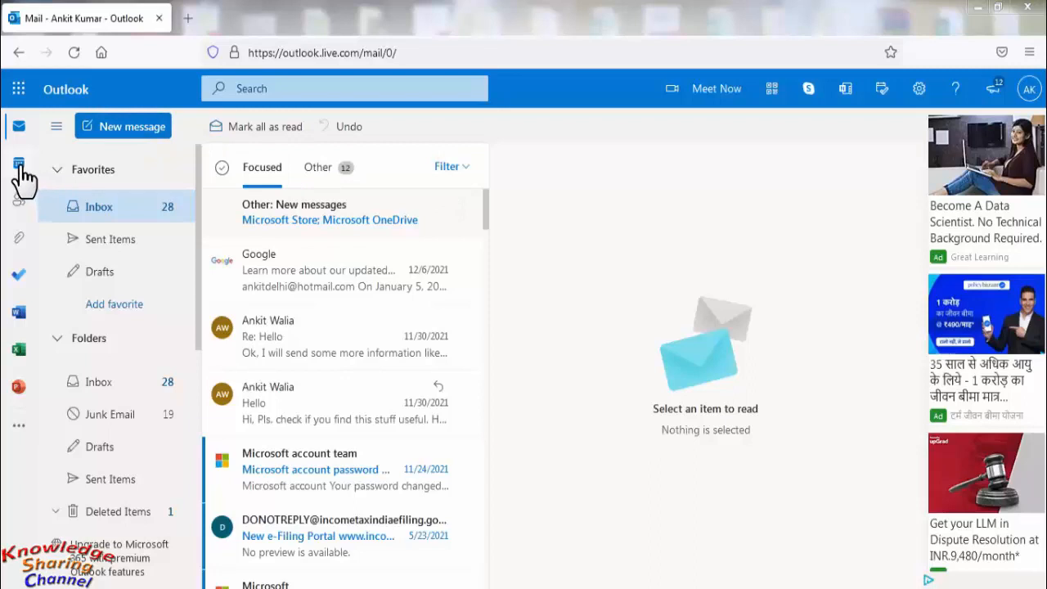
Step: Switch from Mail to the Calendar's March 2022 month view
left_click(18, 163)
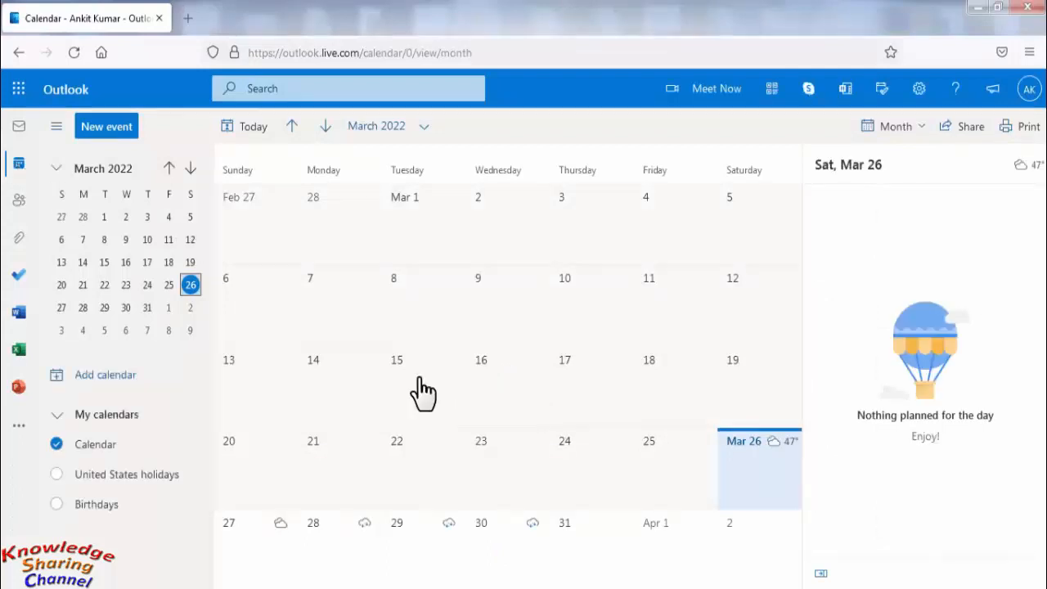
mouse_move(743, 454)
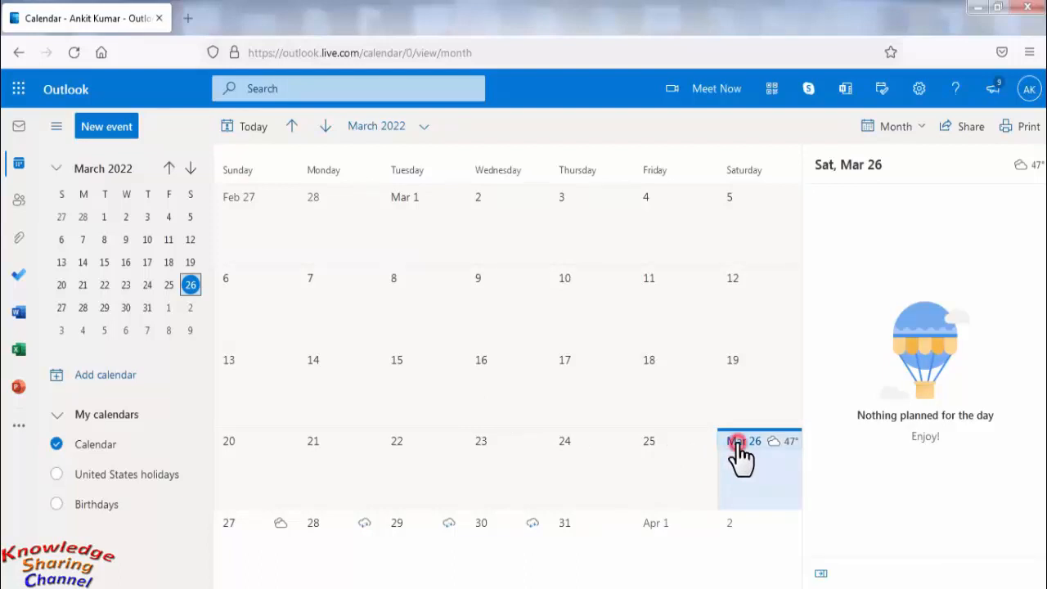
Step: Create a March 26 event titled 'Accounts Meeting' starting at 8:30 PM
left_click(743, 454)
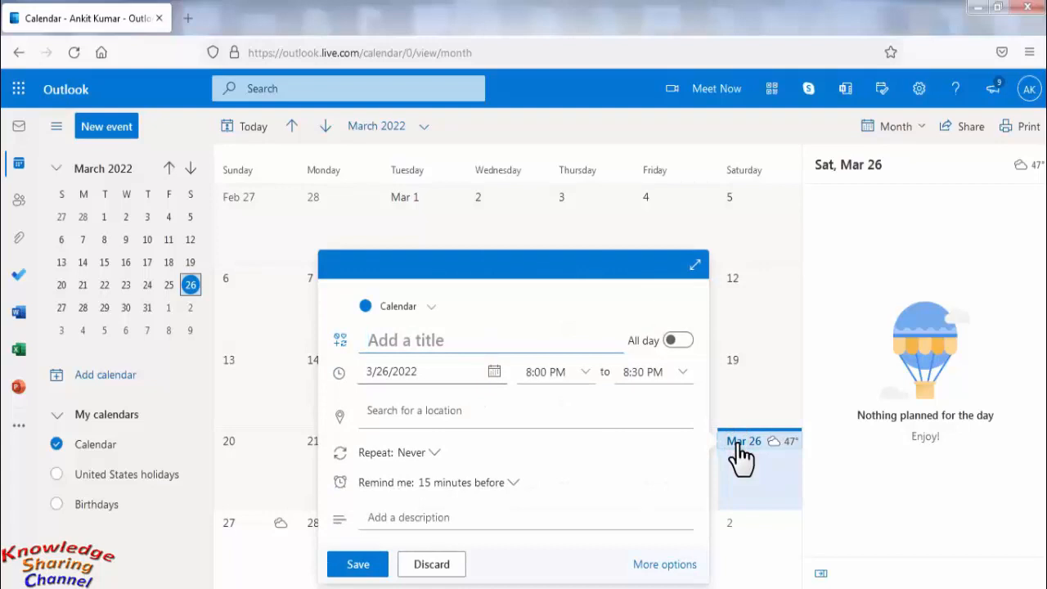
left_click(434, 340)
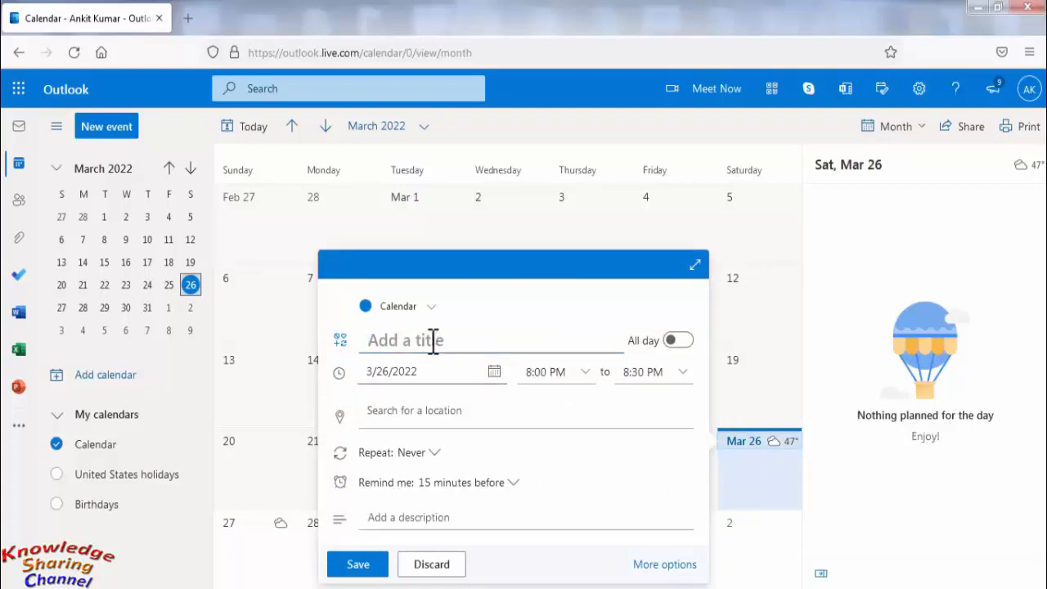
type("A")
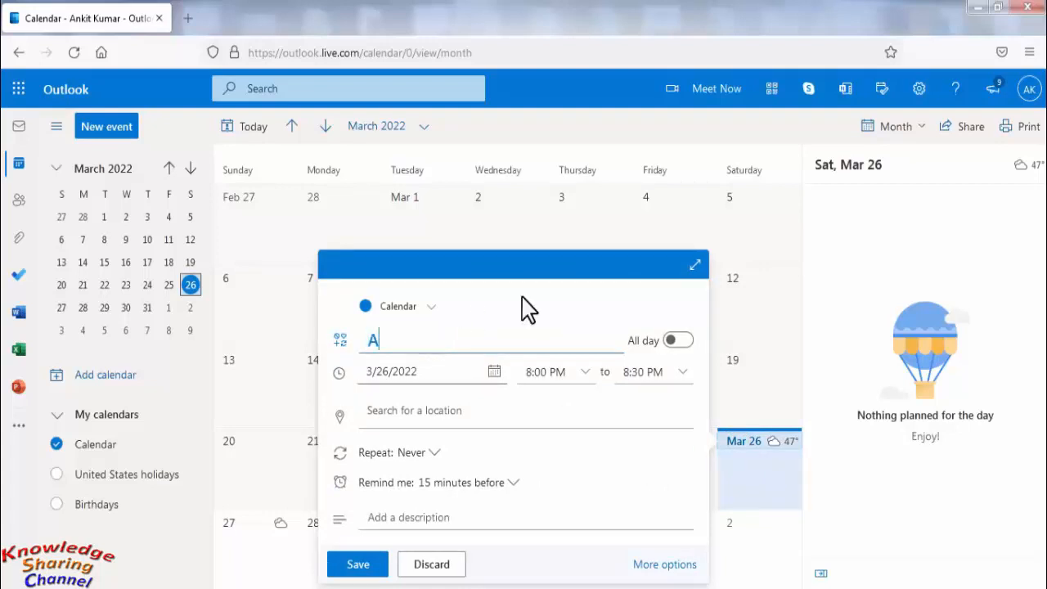
type("ccounts")
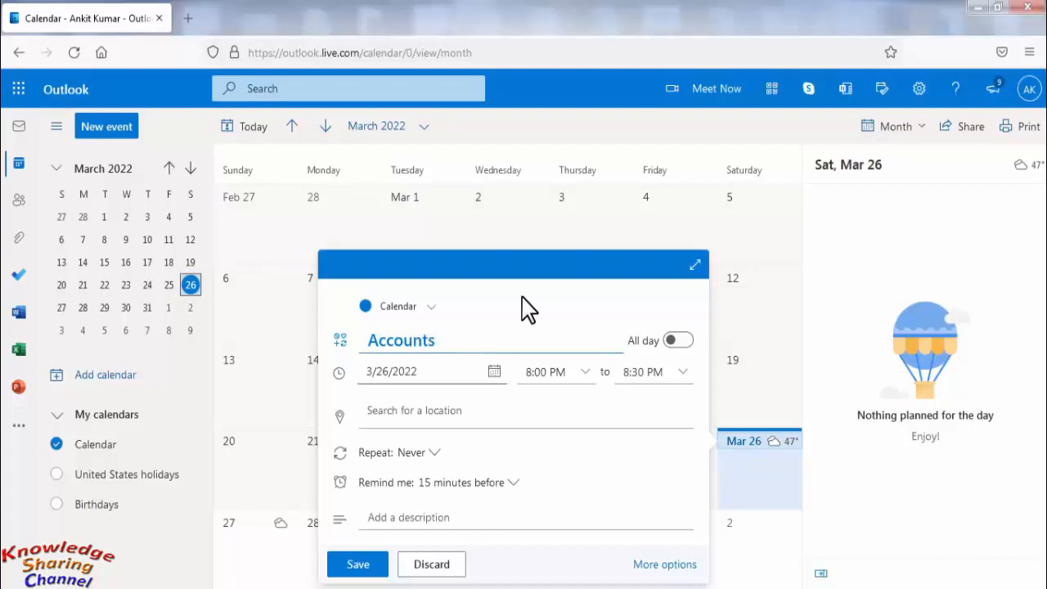
type("Meeting")
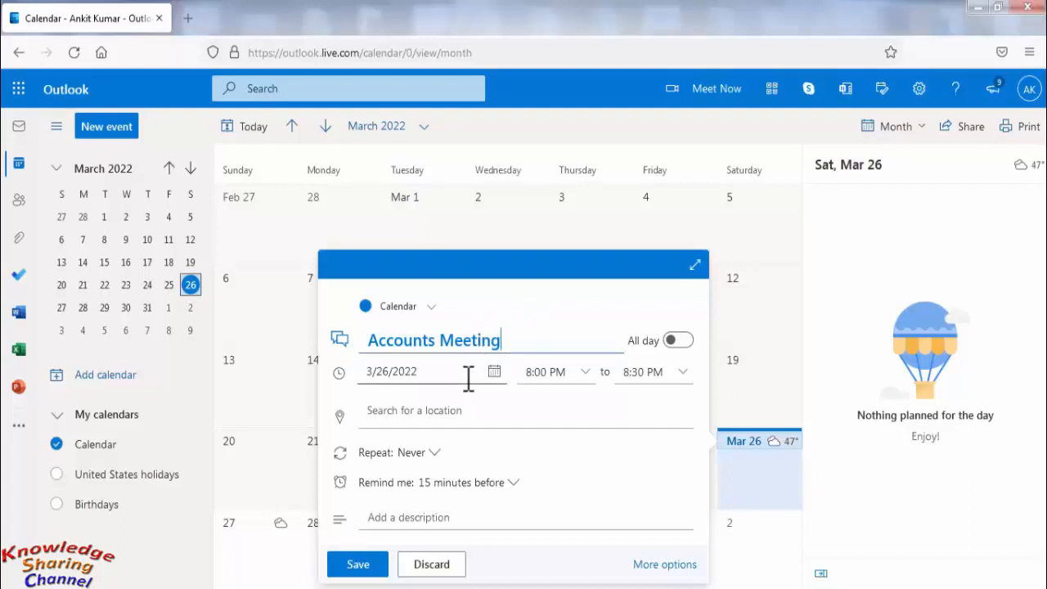
mouse_move(597, 375)
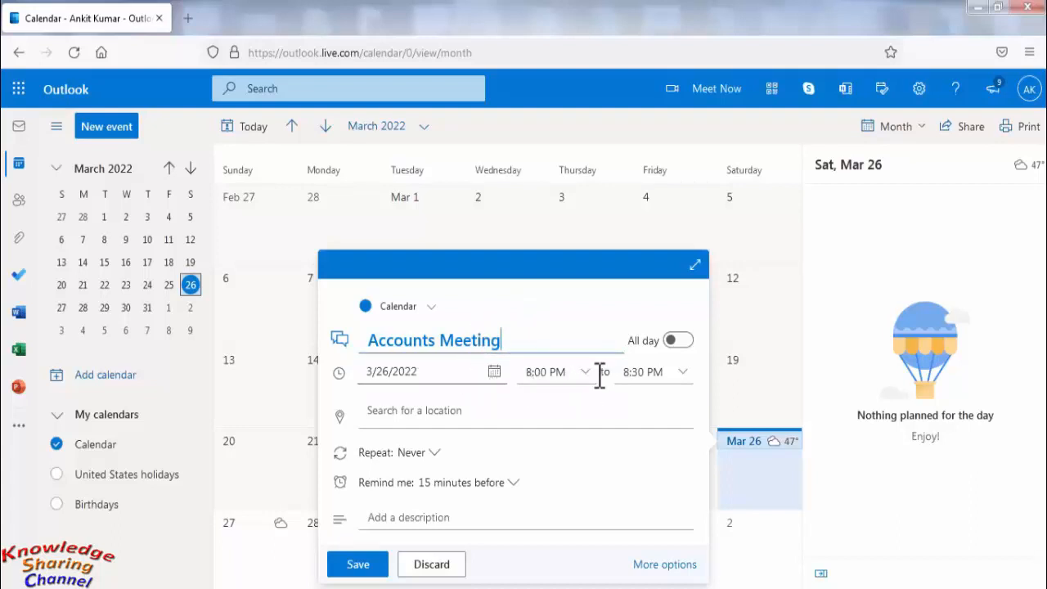
left_click(544, 372)
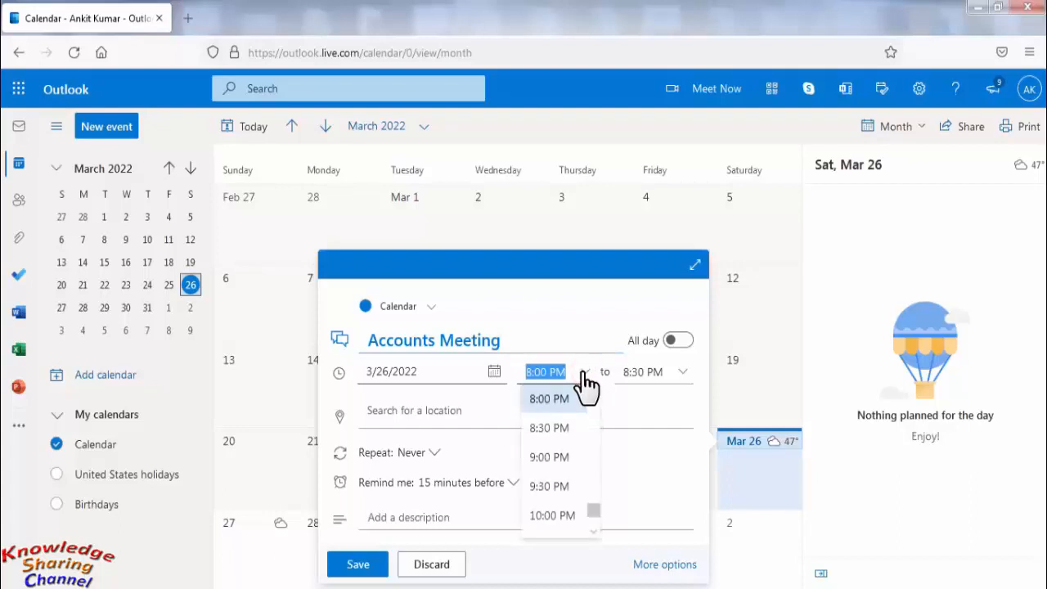
left_click(549, 427)
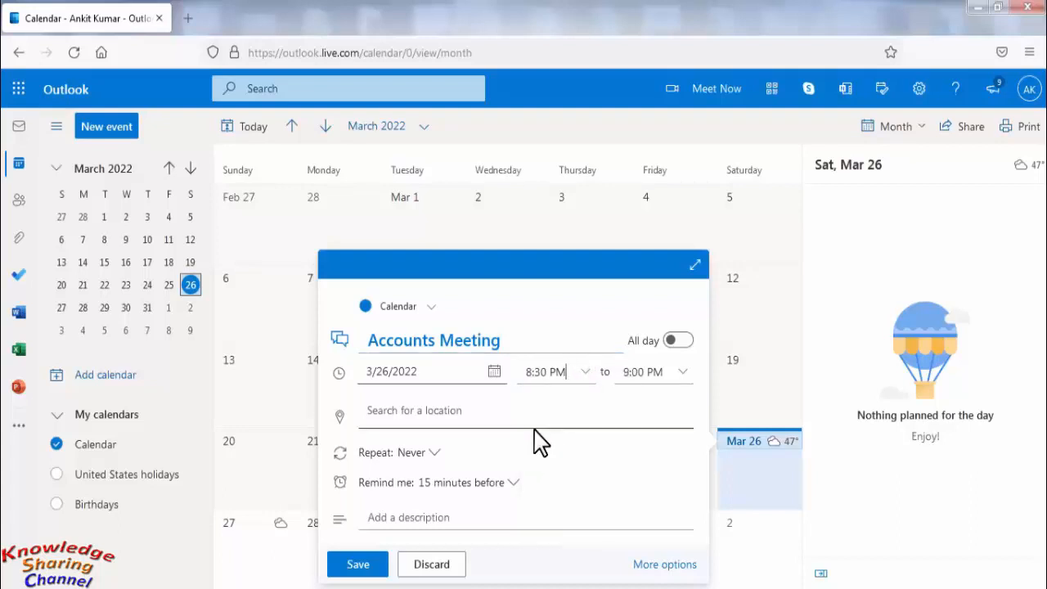
mouse_move(437, 462)
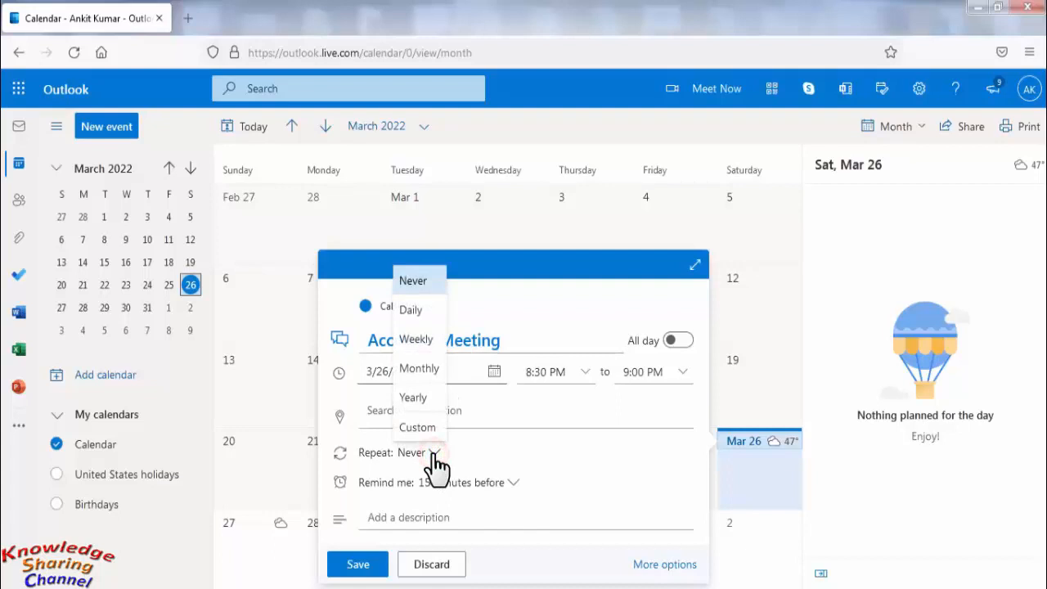
mouse_move(424, 317)
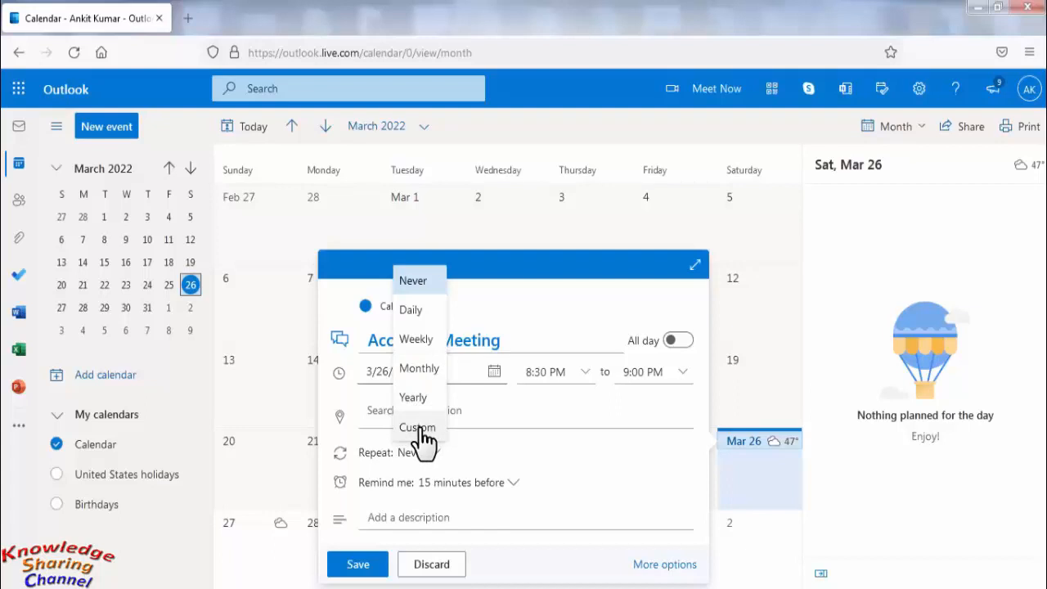
Step: Set a custom repeat of every 2 weeks on Saturday
left_click(417, 427)
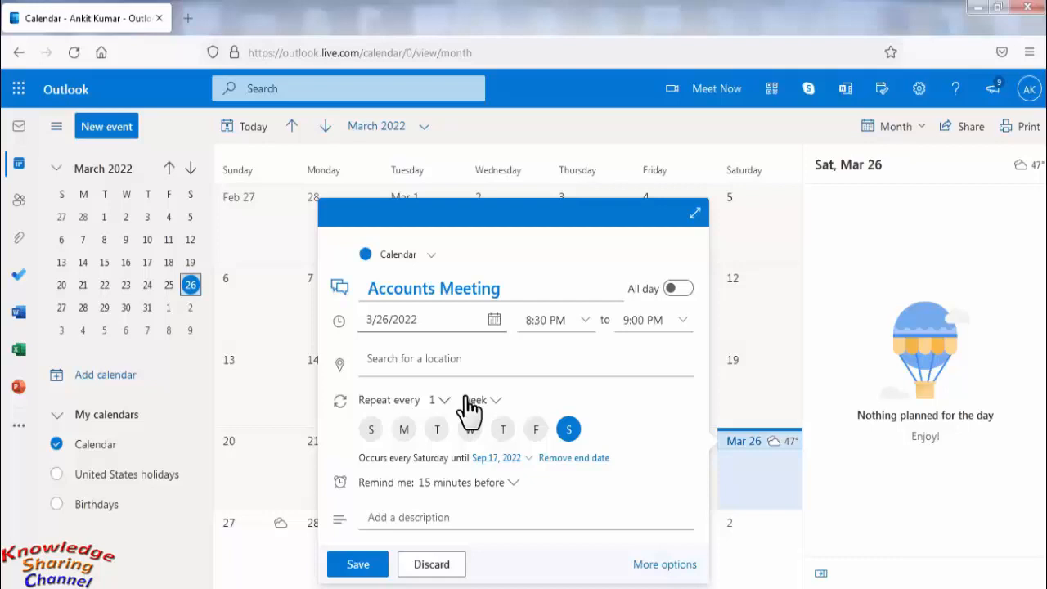
left_click(441, 400)
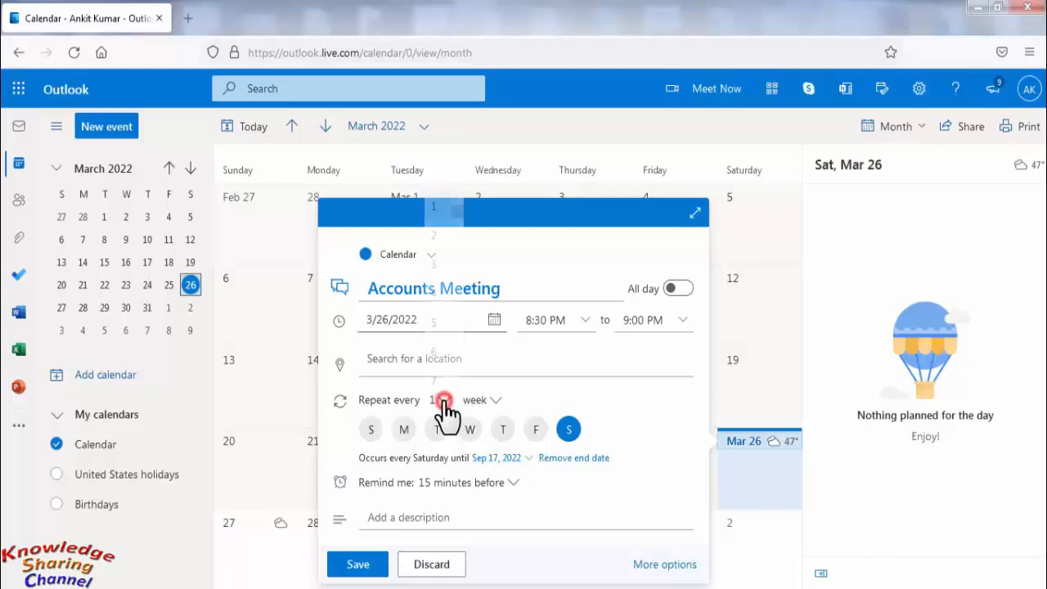
left_click(443, 400)
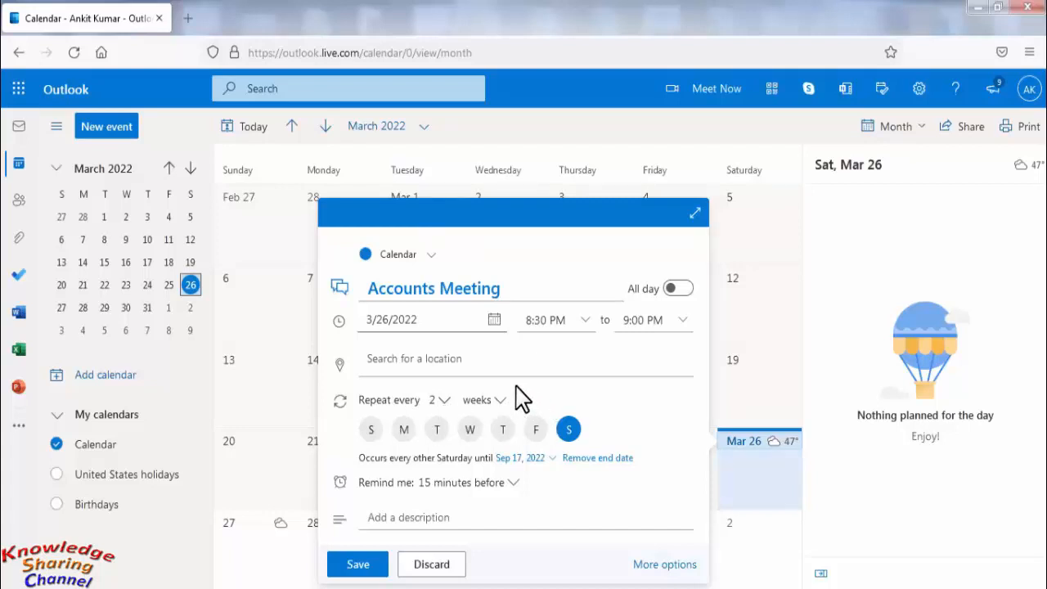
mouse_move(541, 408)
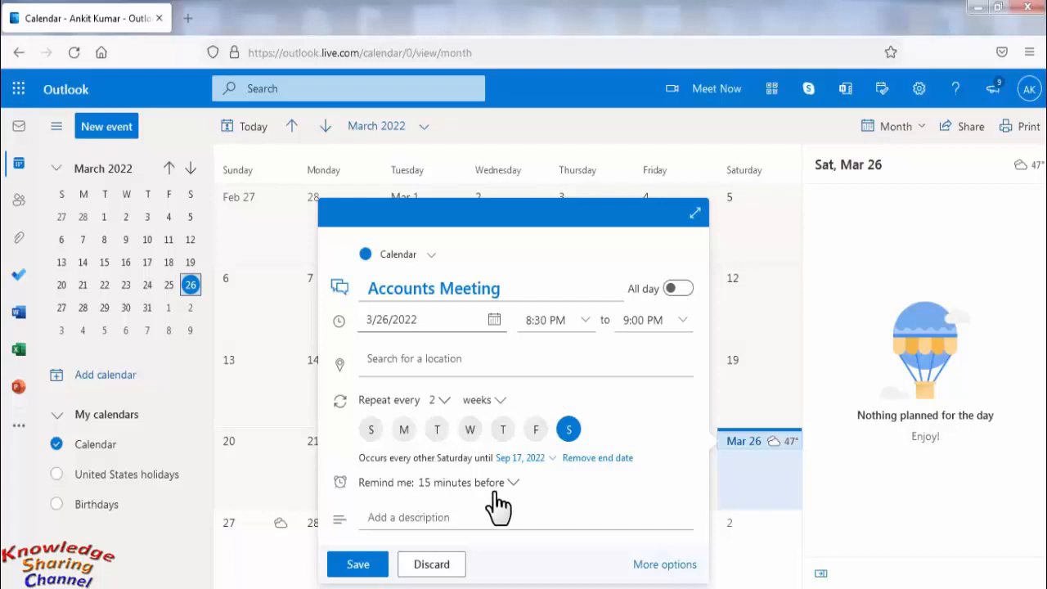
Step: Open the reminder timing choices, currently 15 minutes before
left_click(514, 482)
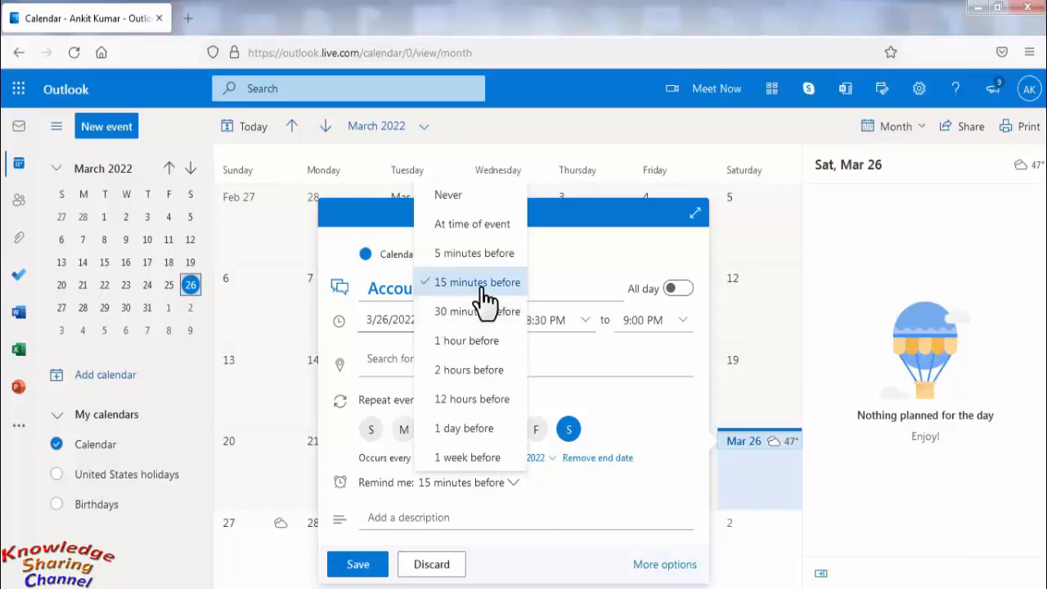
mouse_move(477, 311)
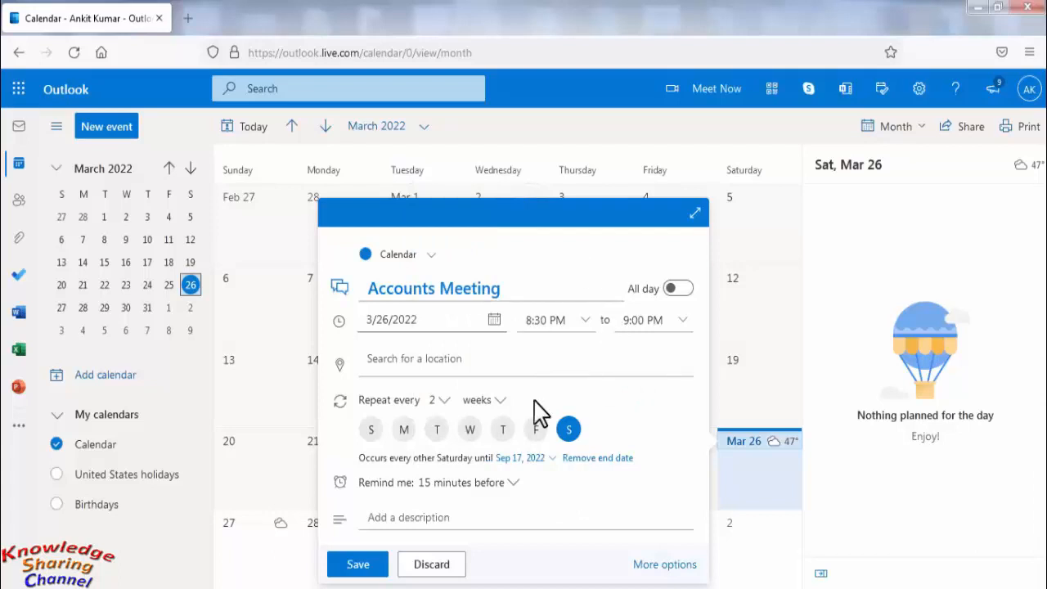
mouse_move(585, 509)
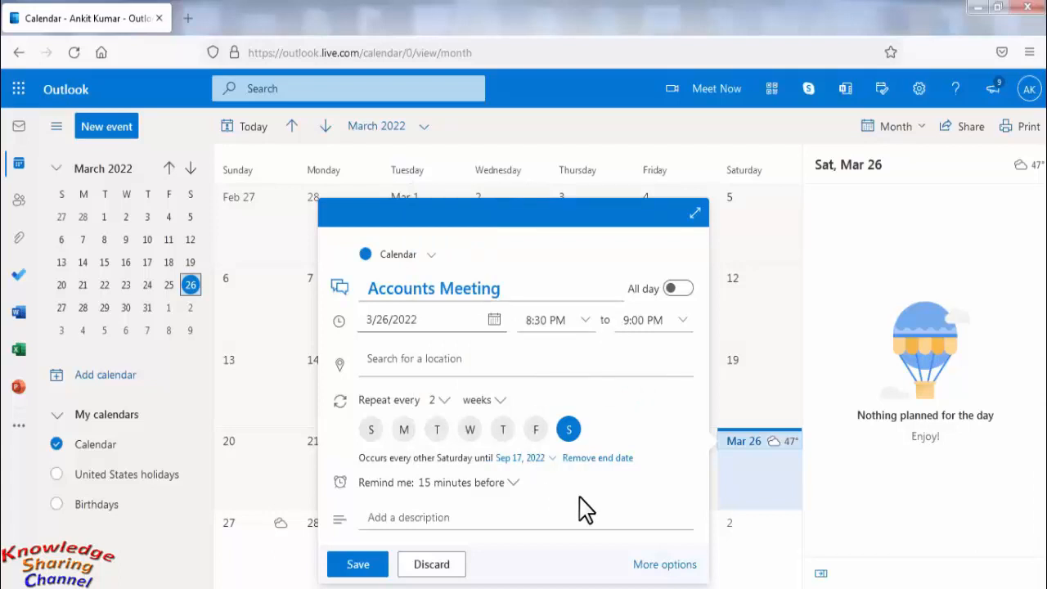
mouse_move(577, 470)
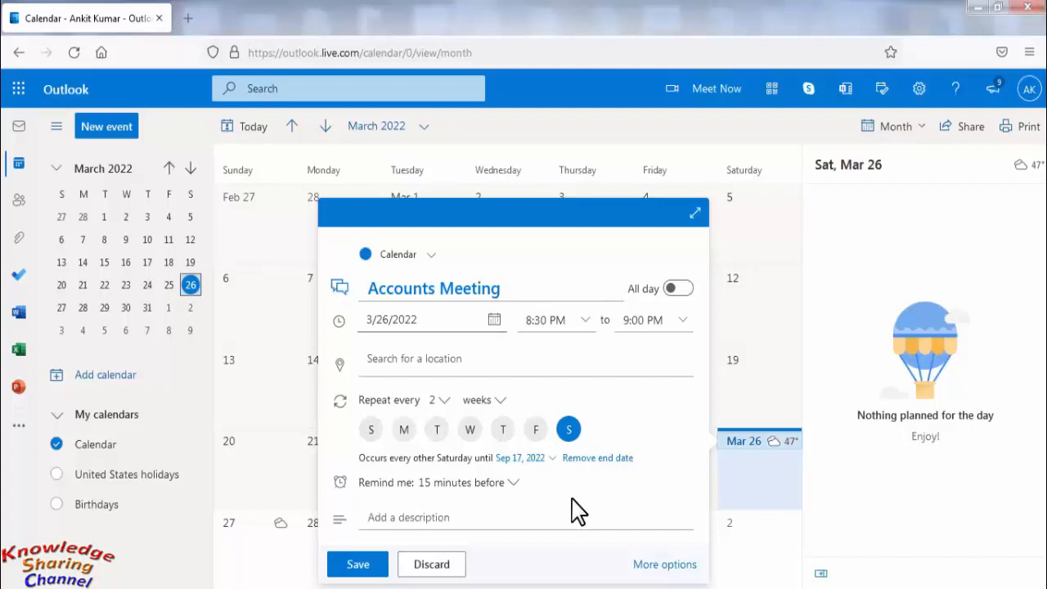
mouse_move(597, 531)
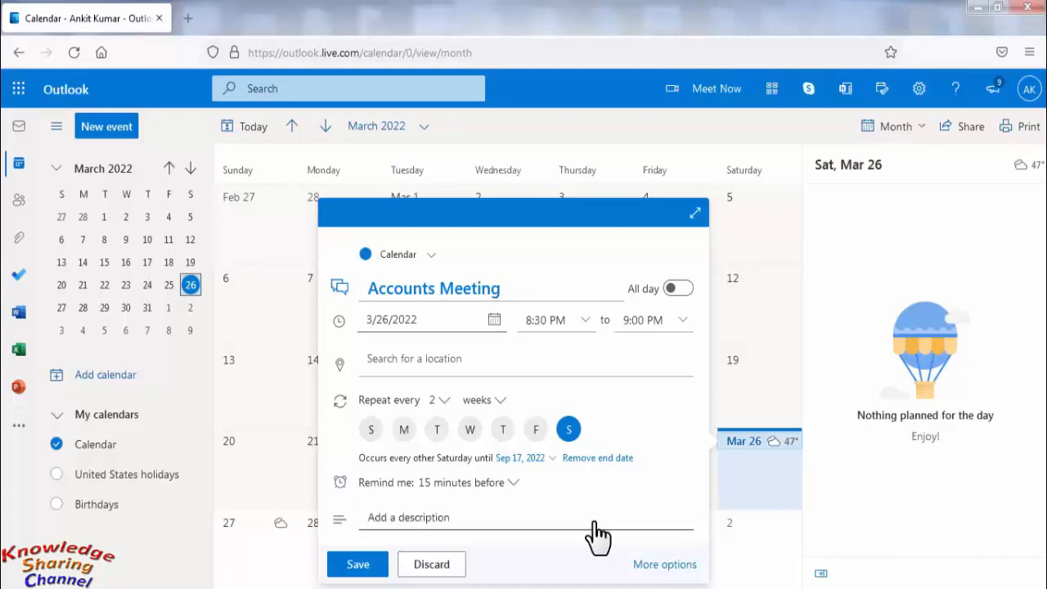
mouse_move(636, 569)
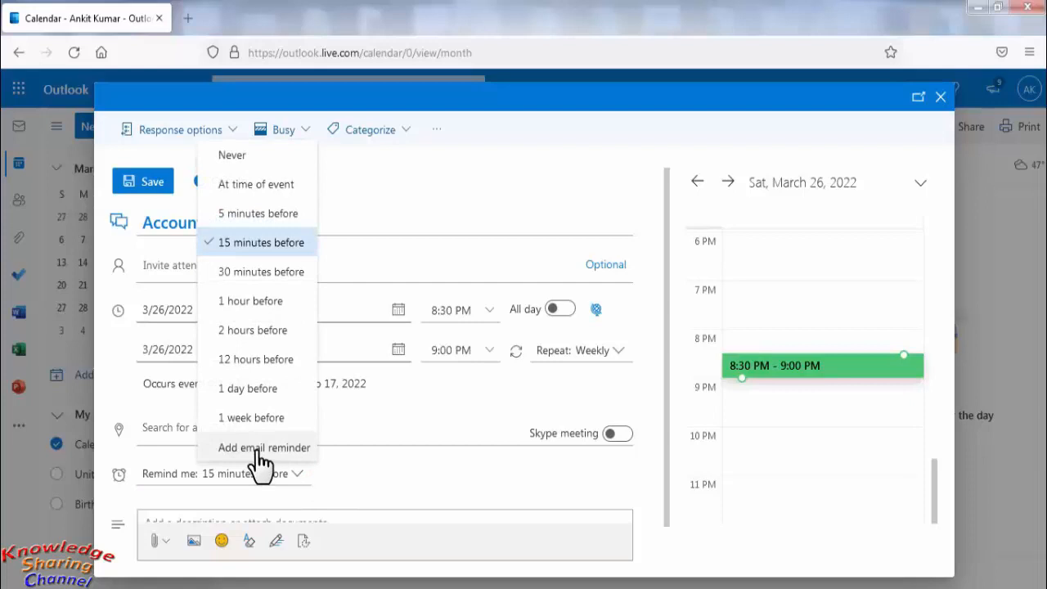
mouse_move(286, 458)
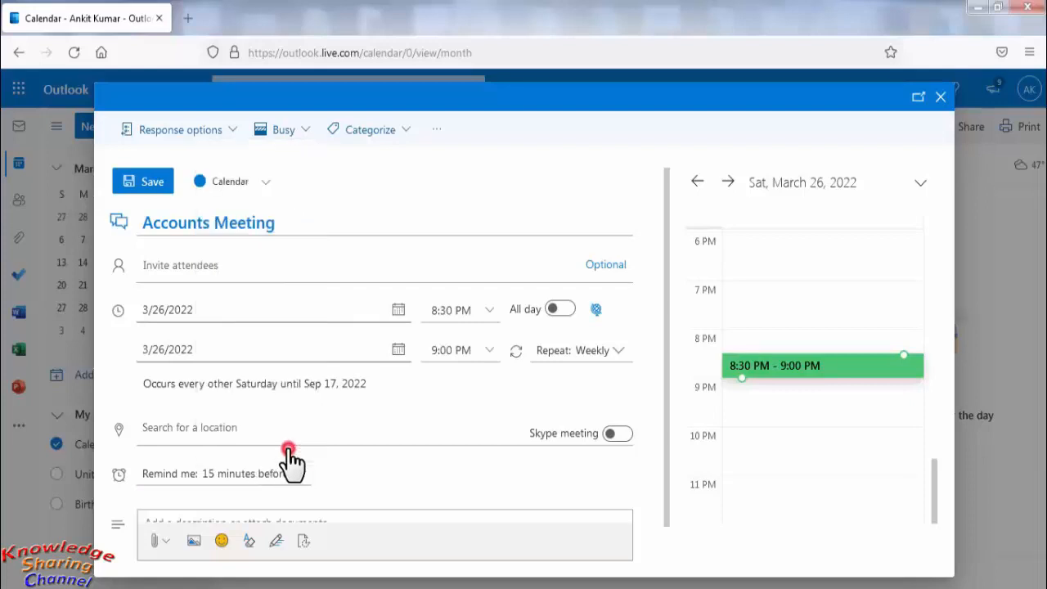
Step: Choose Add email reminder from the Remind me options
left_click(288, 454)
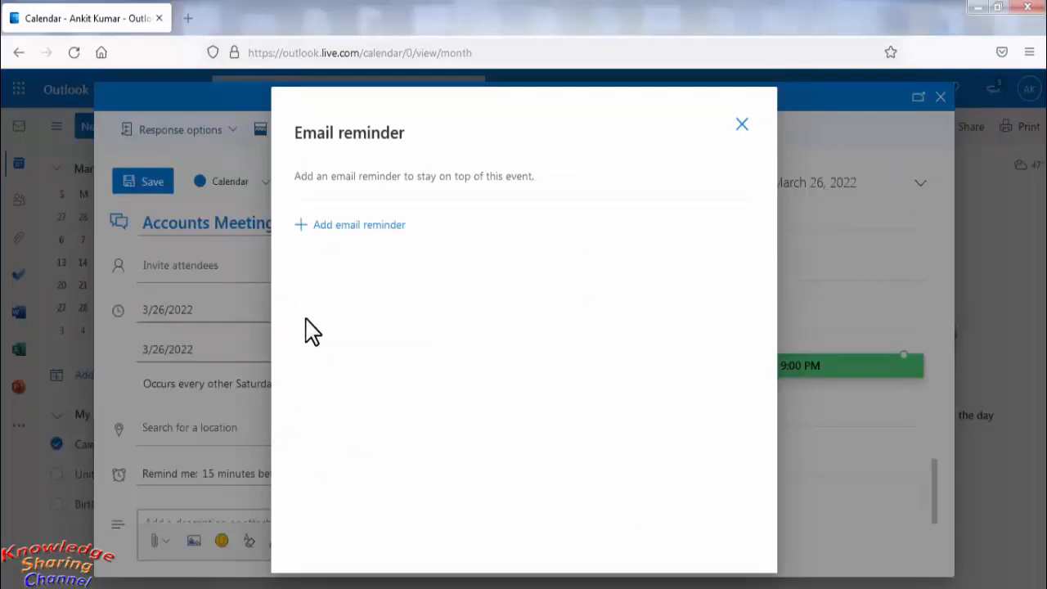
mouse_move(359, 224)
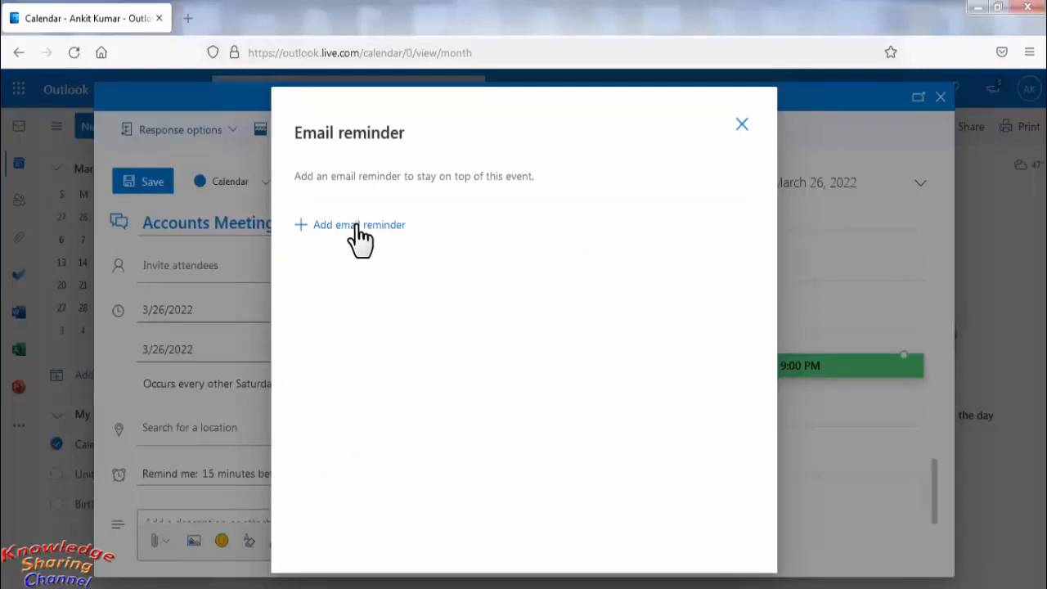
Step: Add and save an email reminder 5 minutes before the meeting
left_click(359, 224)
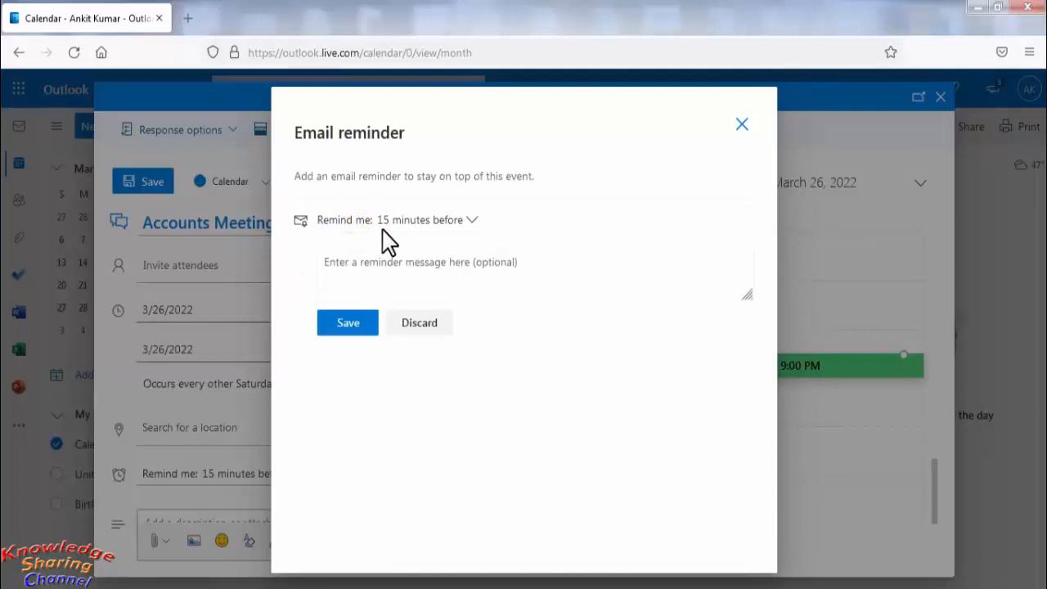
left_click(471, 219)
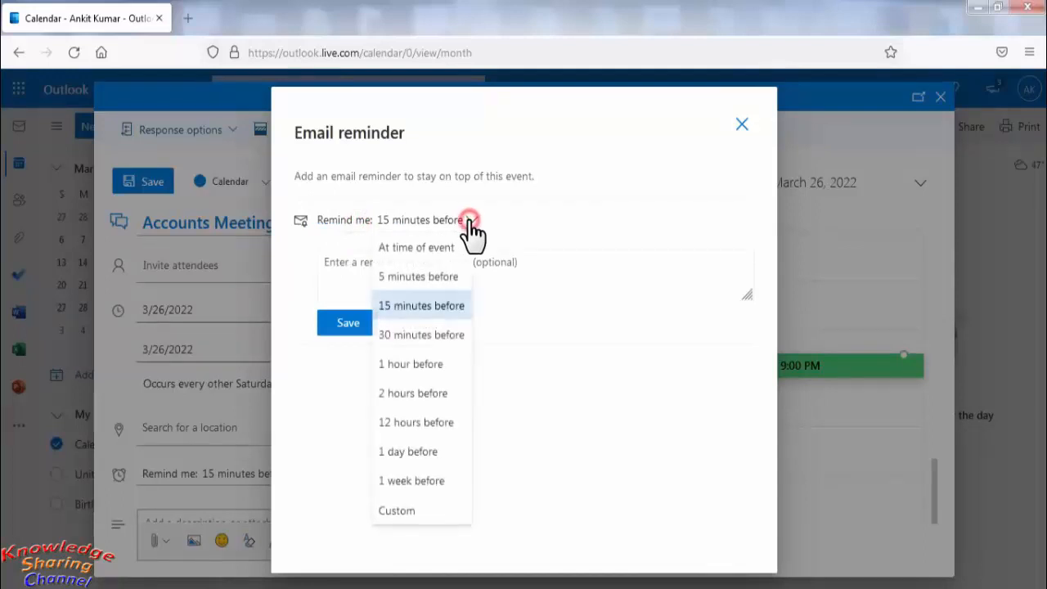
mouse_move(401, 277)
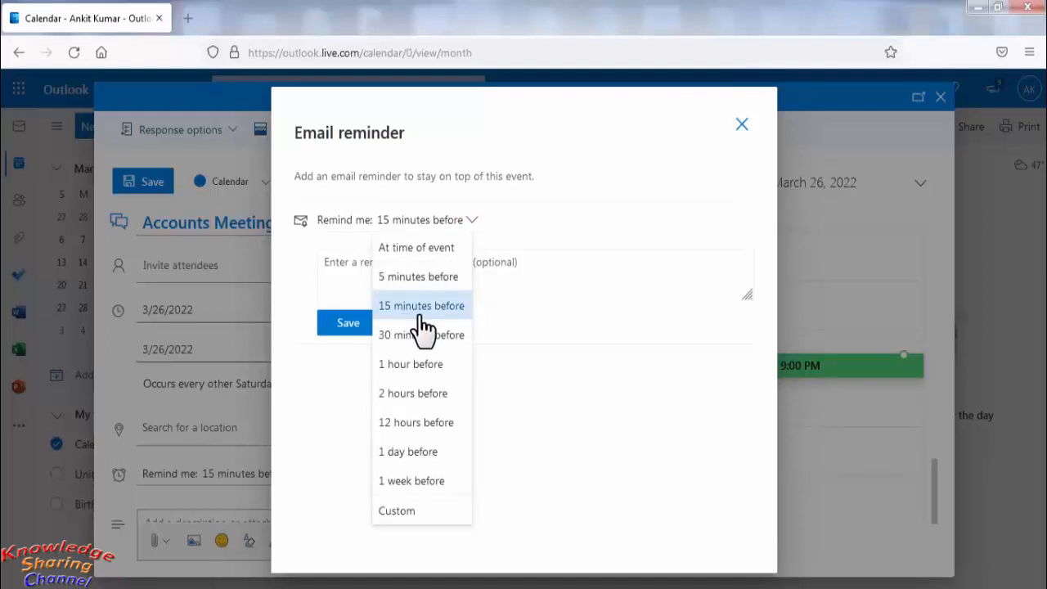
mouse_move(433, 330)
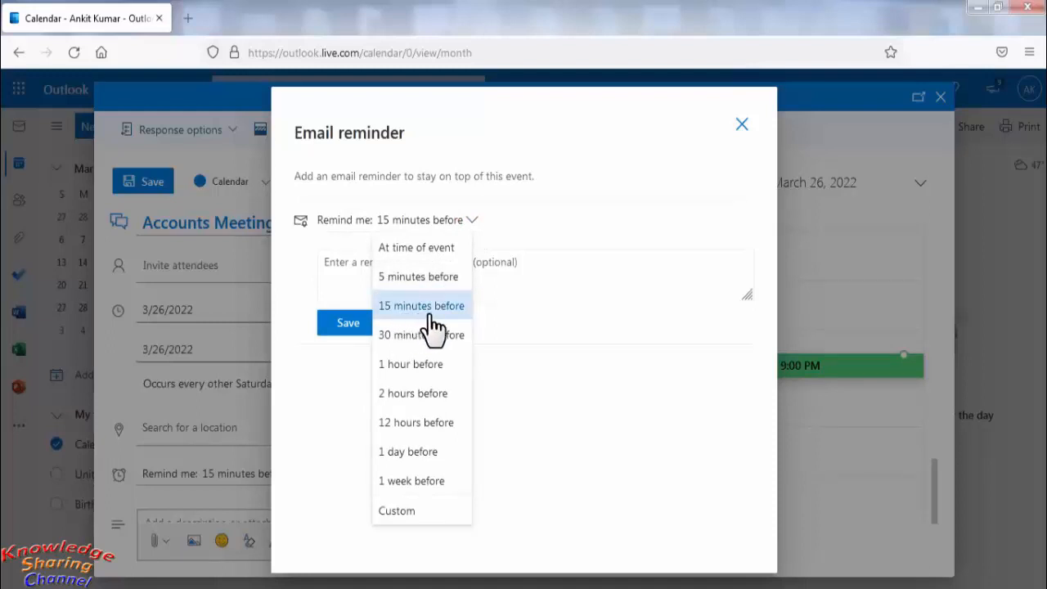
mouse_move(410, 364)
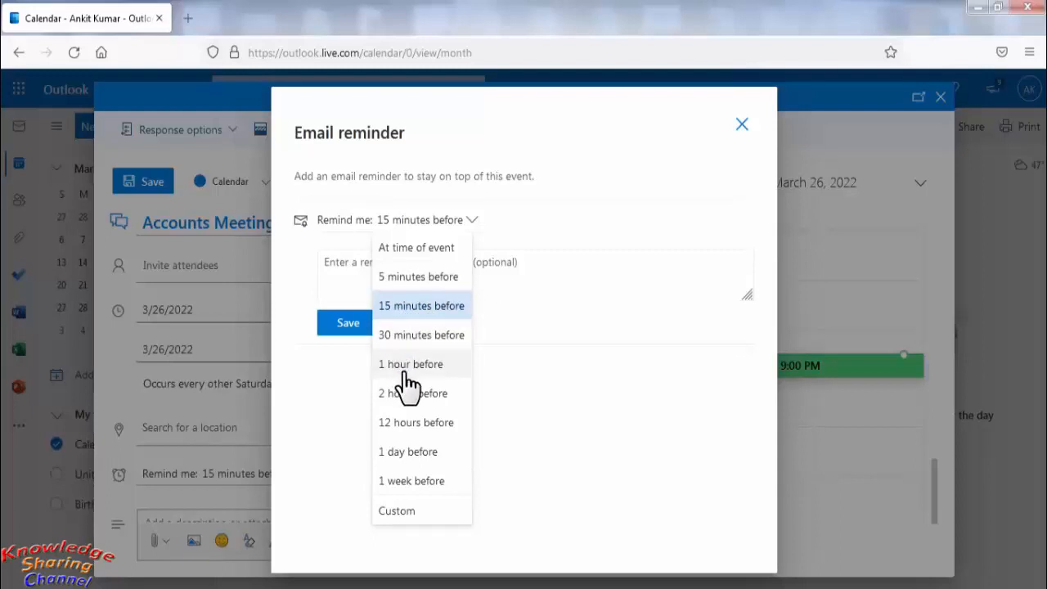
mouse_move(409, 452)
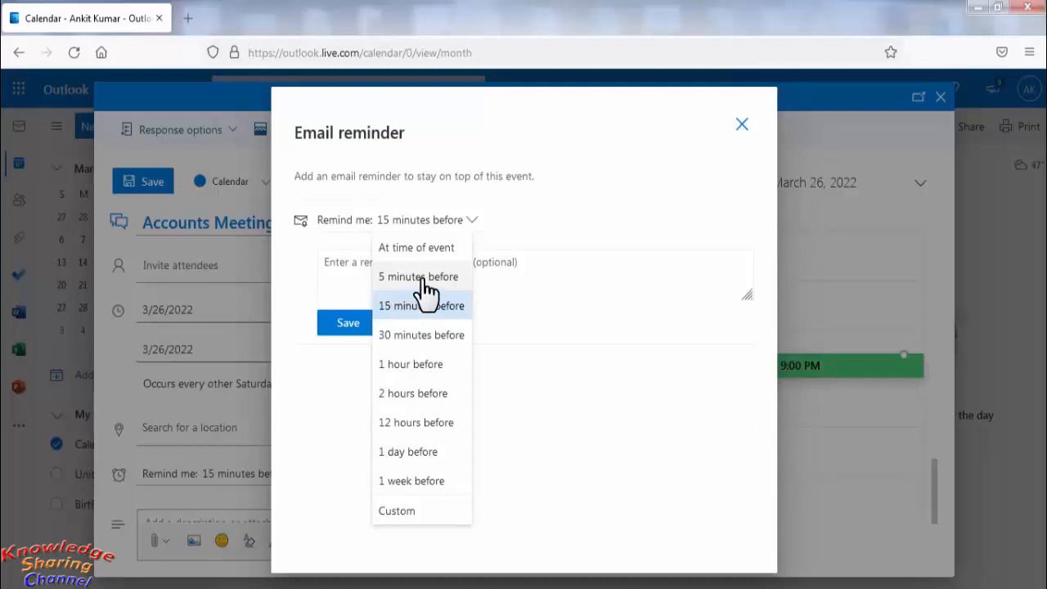
left_click(418, 277)
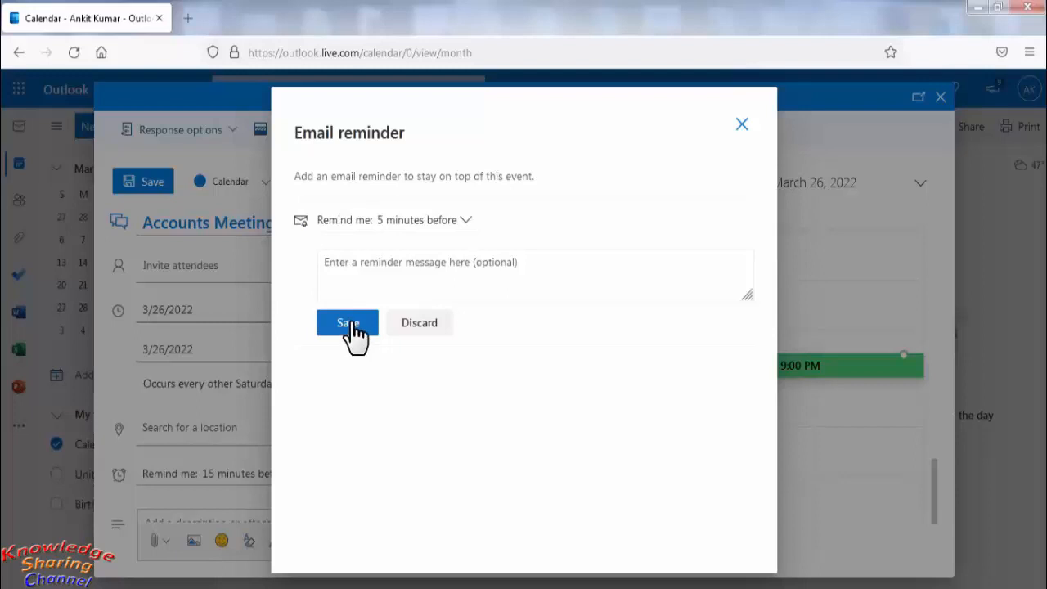
left_click(347, 321)
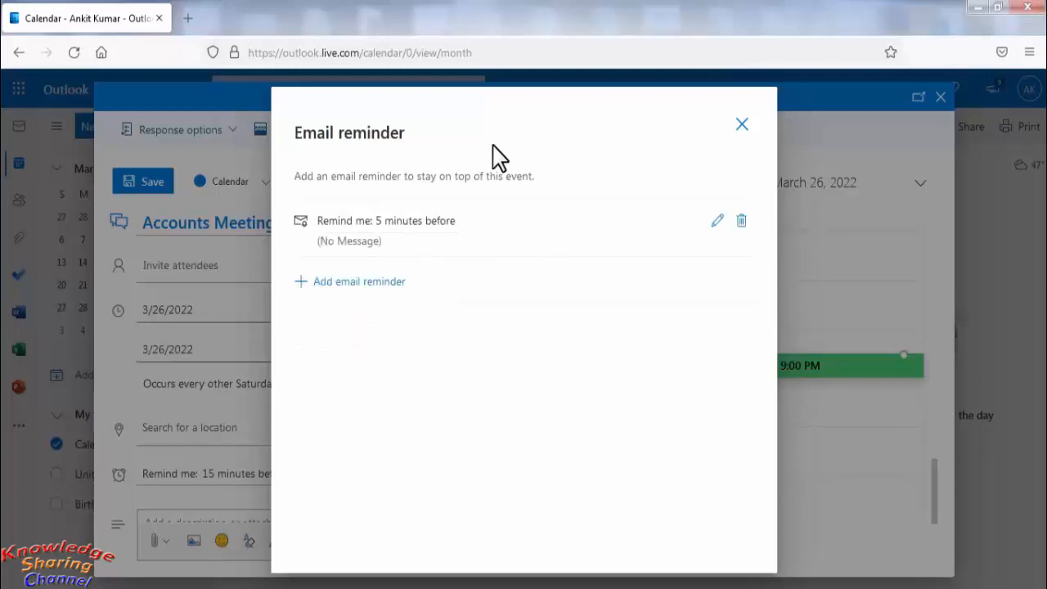
mouse_move(548, 156)
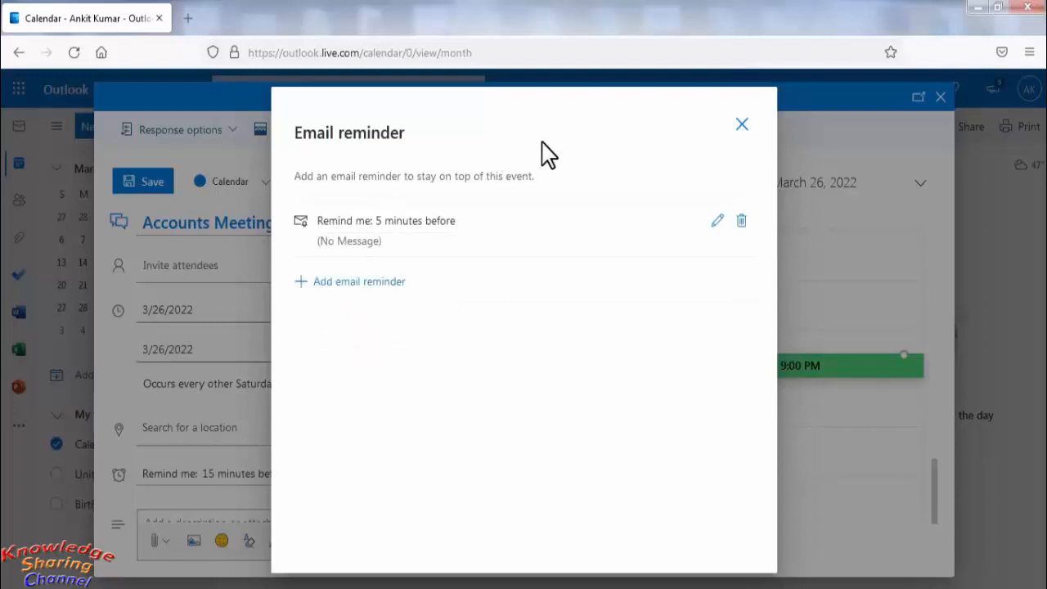
left_click(741, 124)
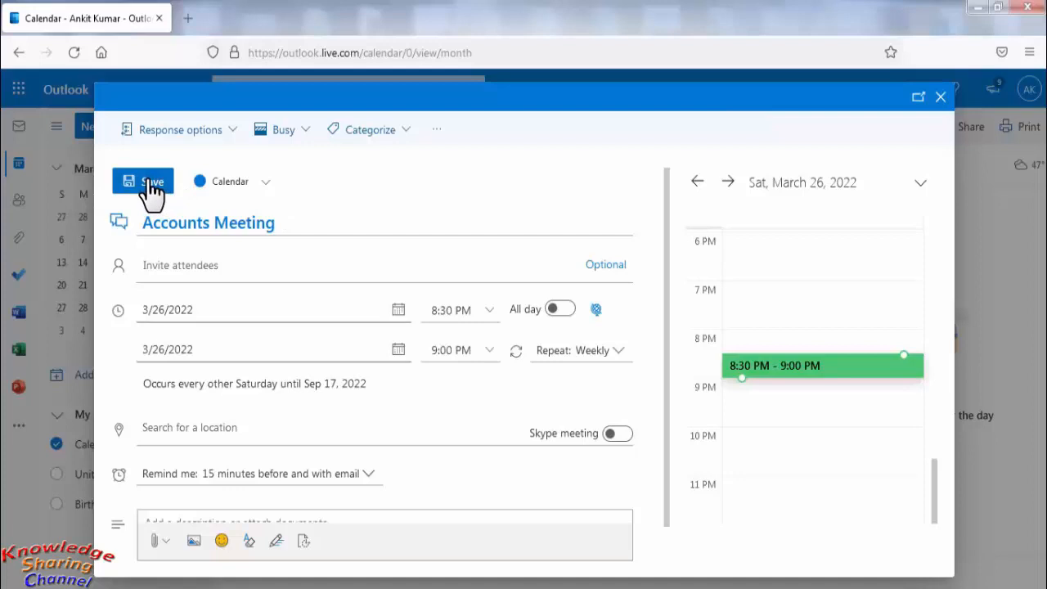
Step: Save Accounts Meeting so it appears Saturday, March 26 at 8:30 PM
left_click(142, 180)
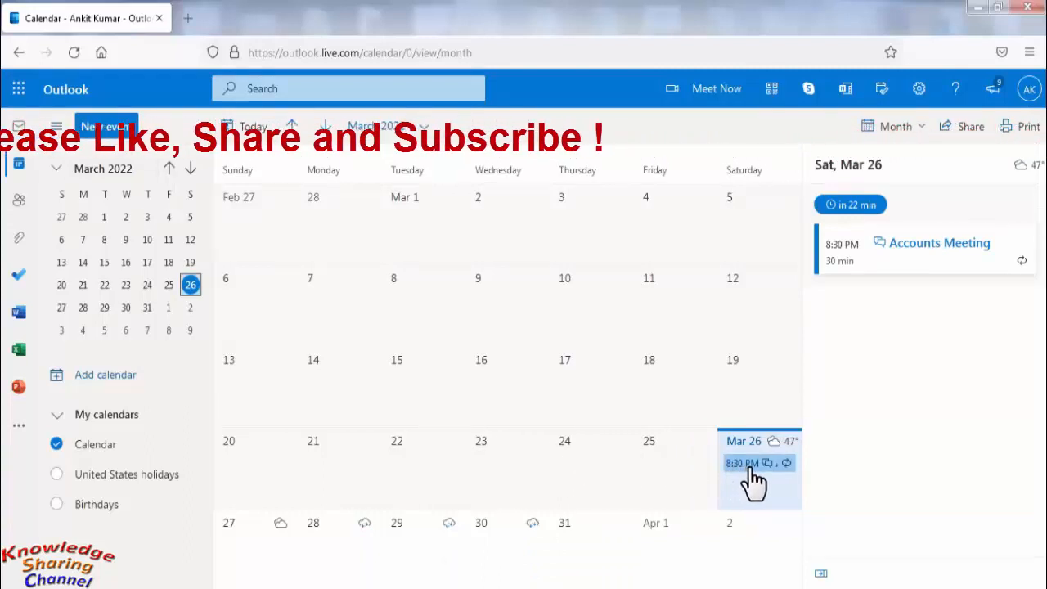
mouse_move(752, 475)
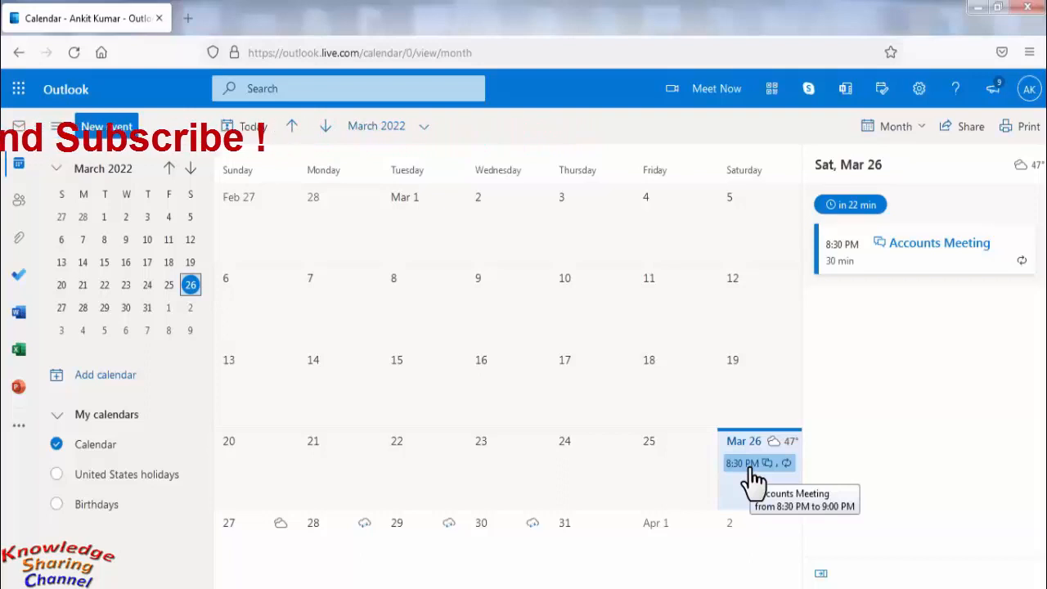